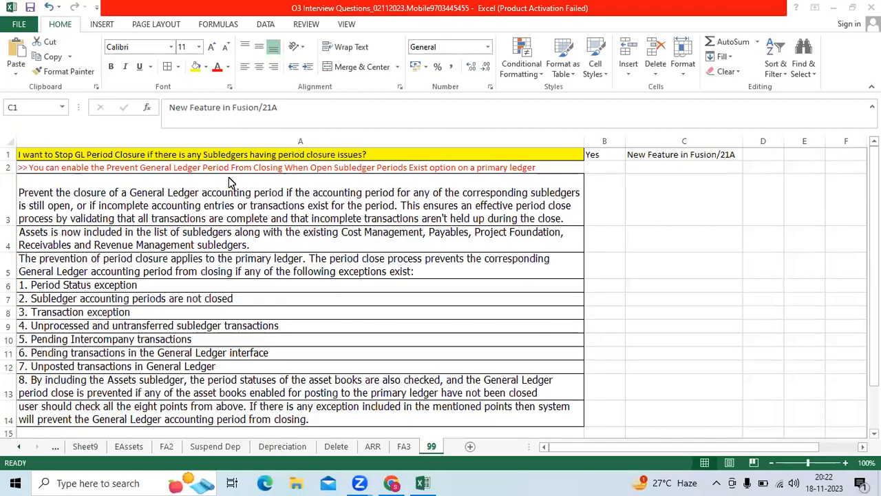
Review the sheet 99 period-closure notes in cells B1 and C1, then return to Oracle's ledger options page
drag(300, 154, 300, 418)
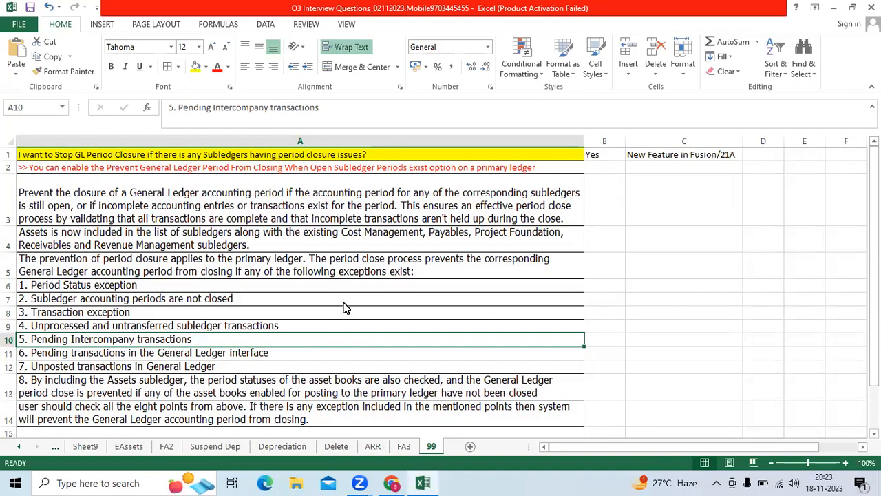
mouse_move(365, 296)
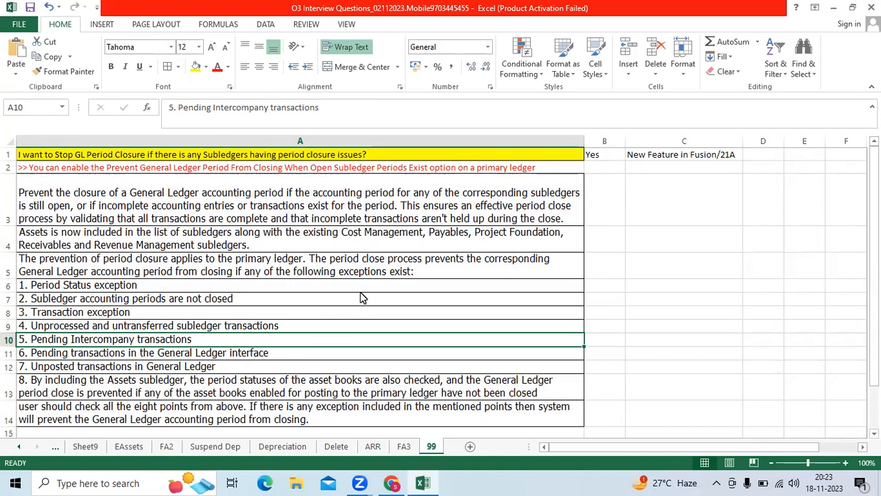
mouse_move(402, 304)
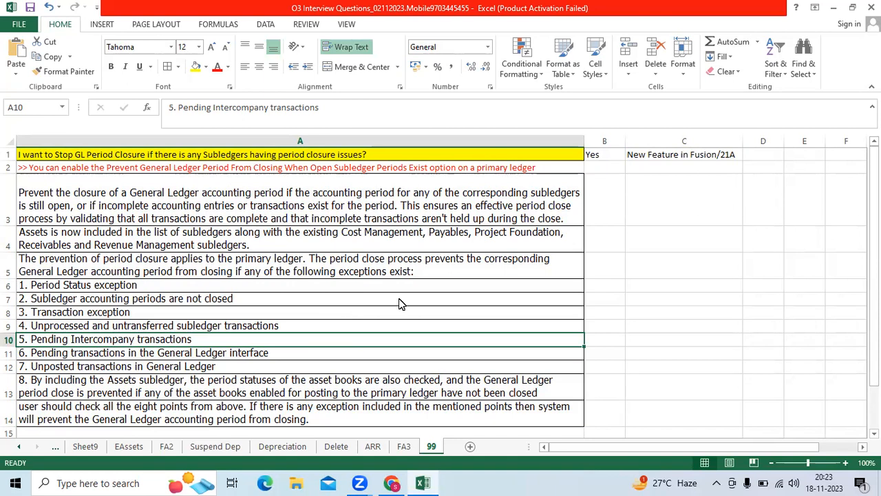
mouse_move(513, 209)
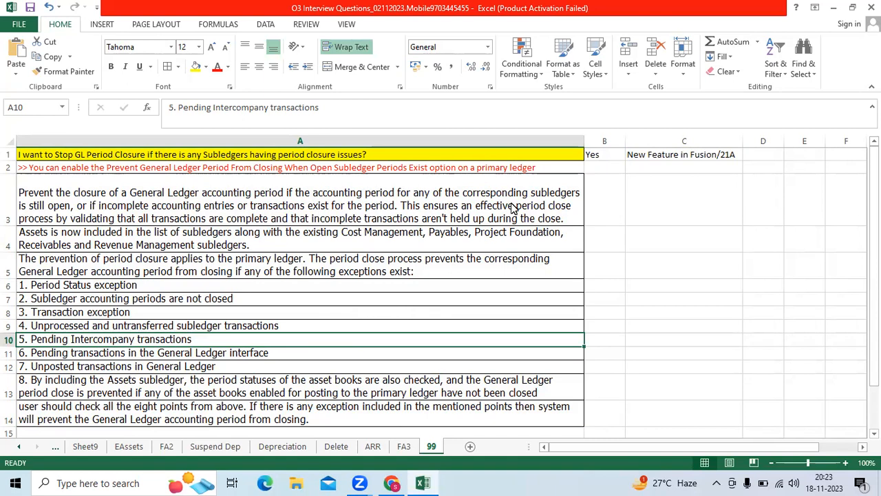
click(605, 155)
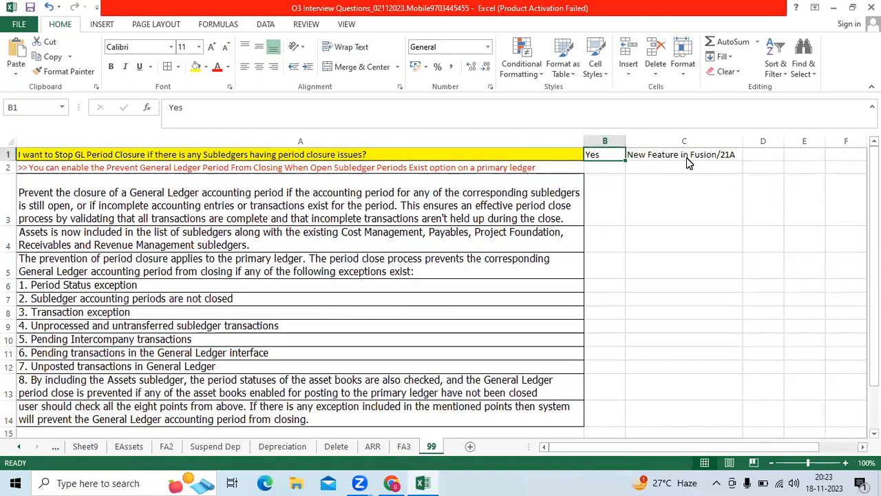
click(684, 154)
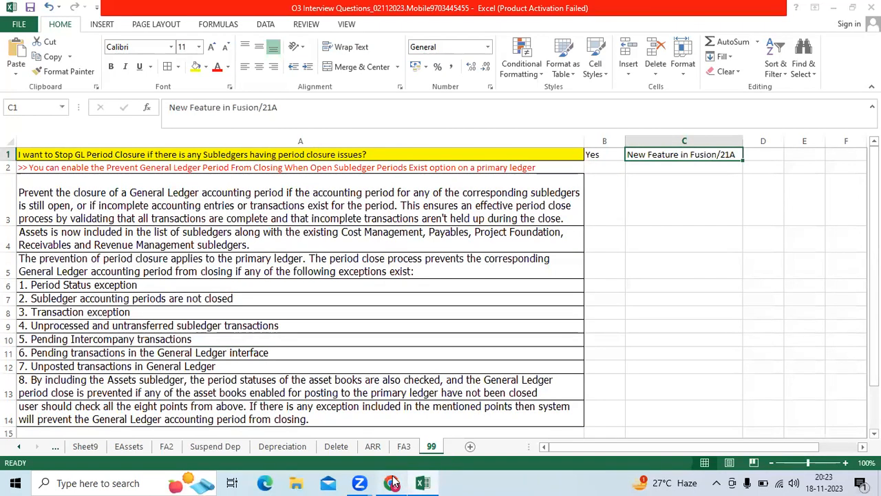
click(265, 482)
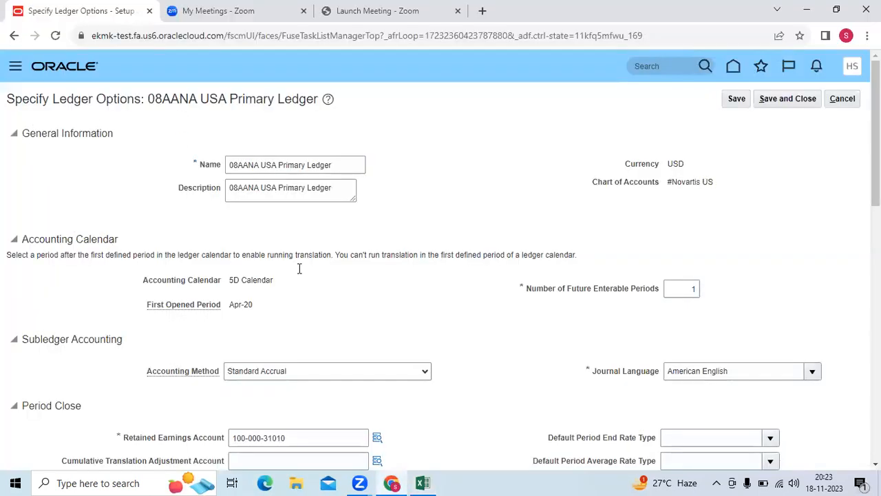
scroll(down, 3)
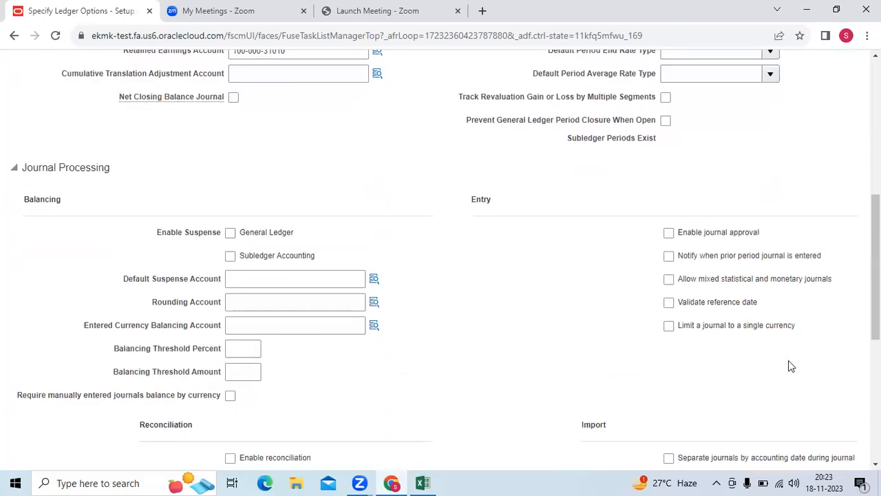
scroll(down, 3)
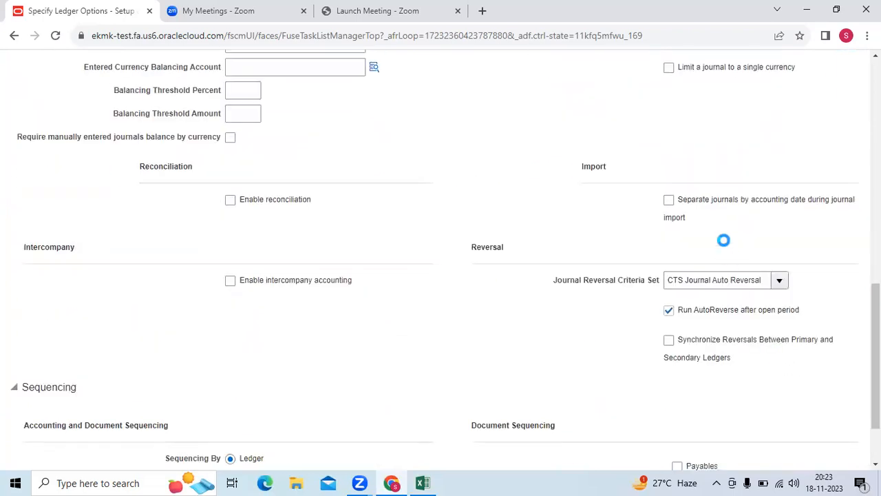
scroll(up, 3)
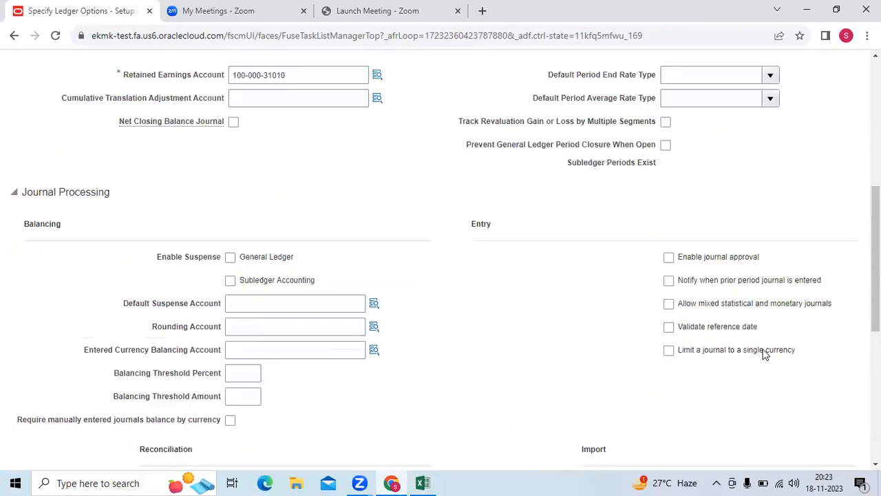
scroll(up, 3)
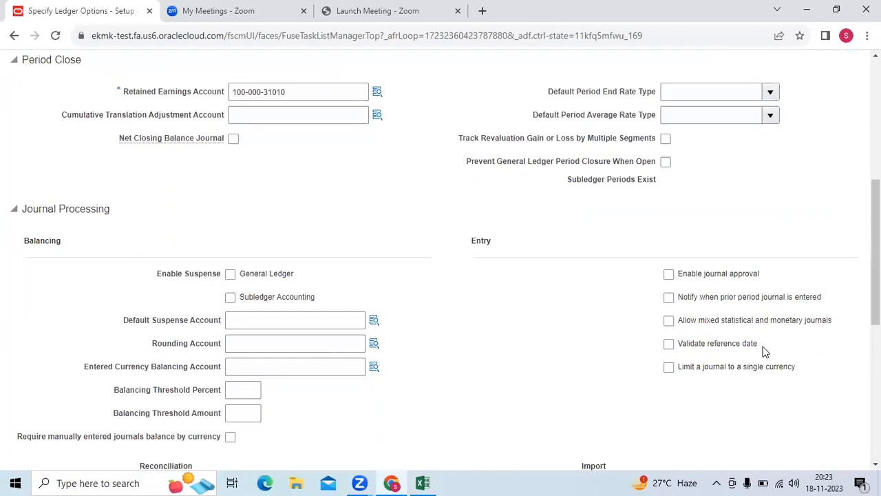
mouse_move(650, 212)
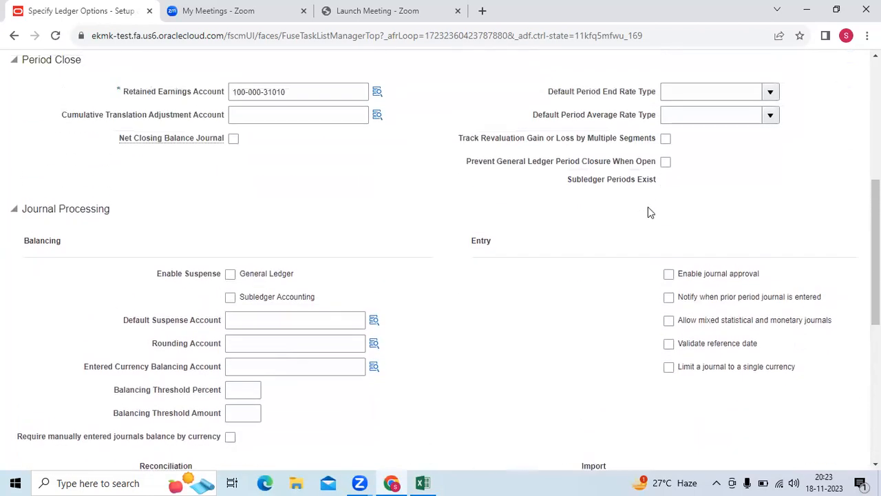
Under Period Close, check 'Prevent General Ledger Period Closure When Open Subledger Periods Exist'
click(665, 161)
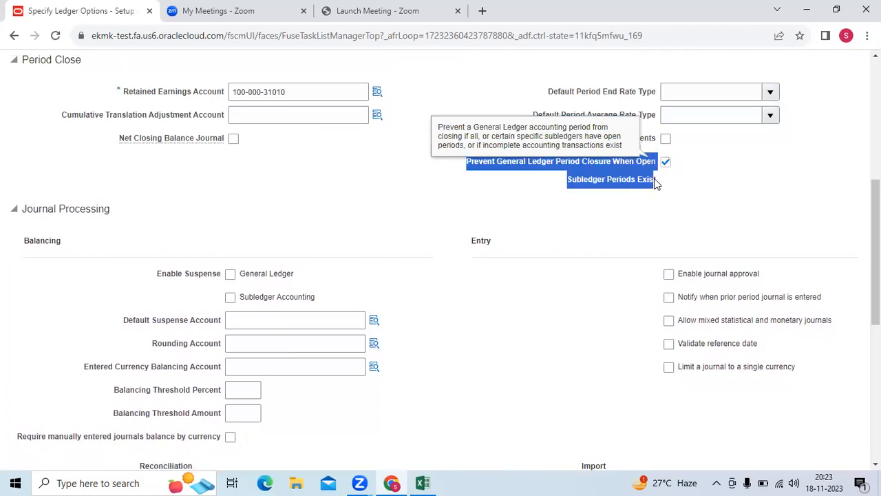
mouse_move(643, 224)
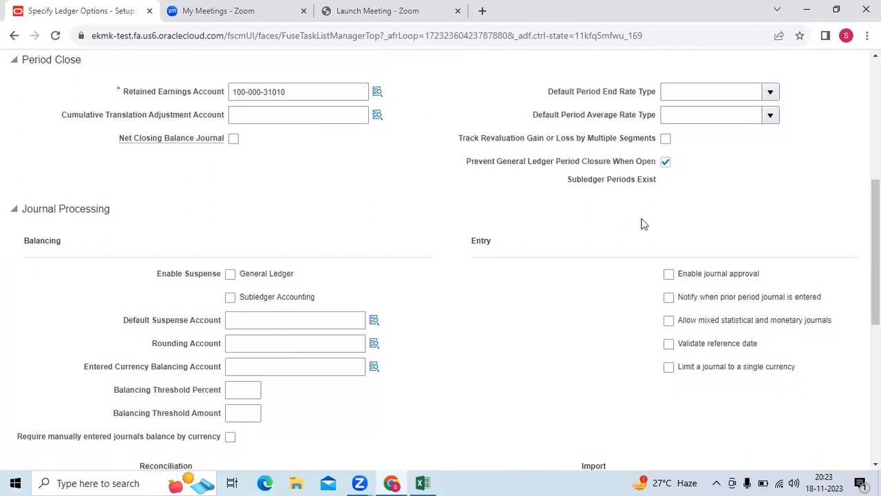
mouse_move(505, 82)
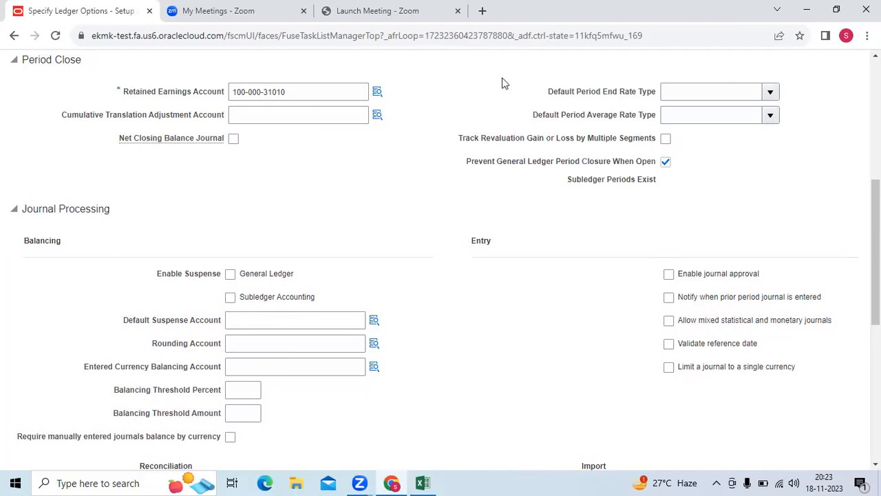